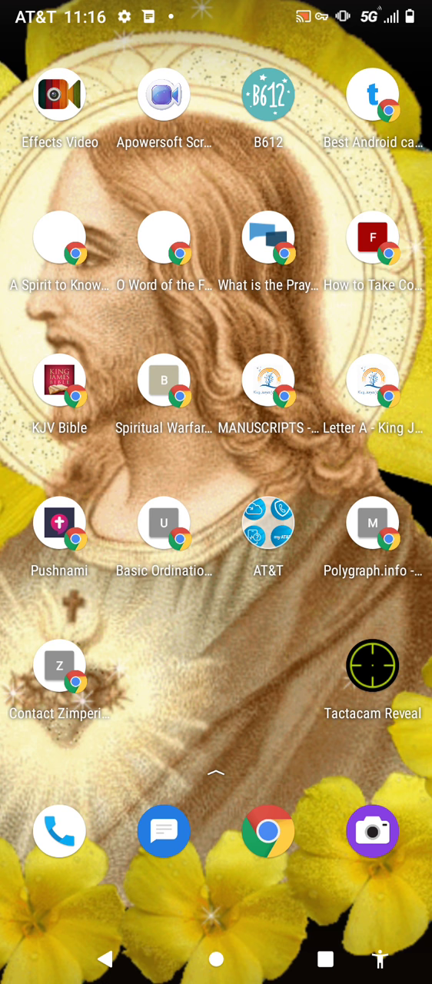
Search Bing in Chrome for 'Youtube' to list the official YouTube site
left_click(267, 830)
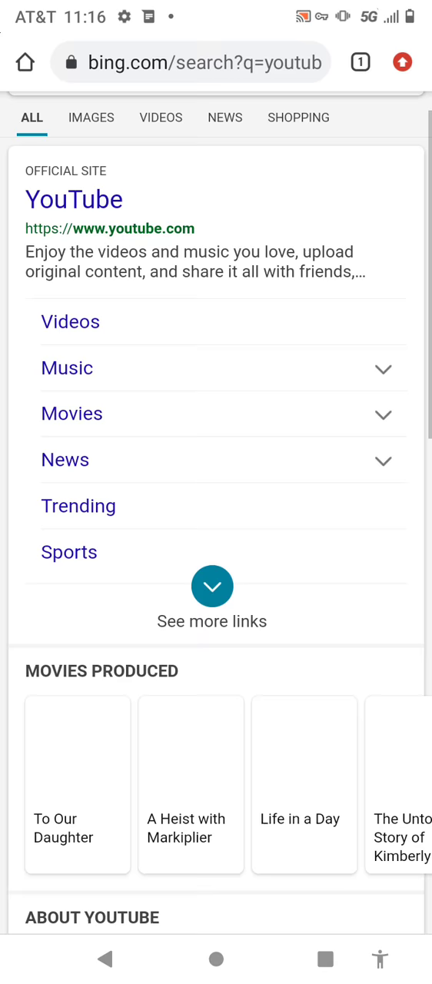
left_click(192, 62)
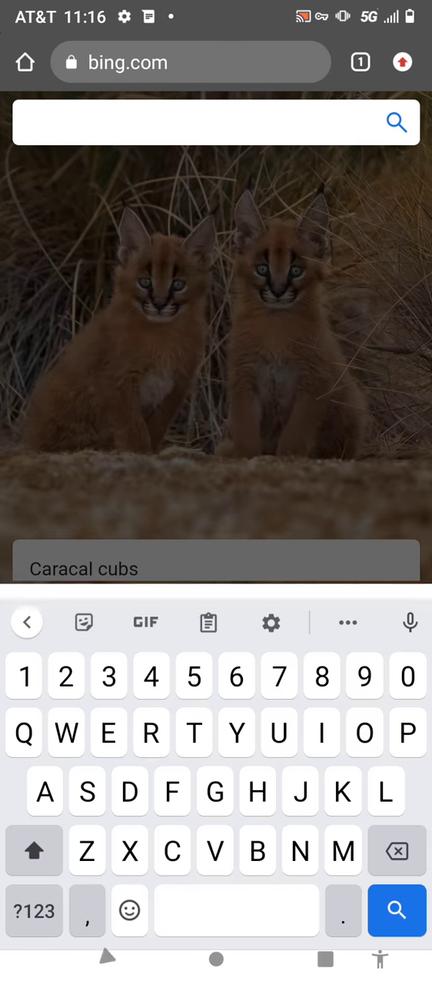
type("Youtube")
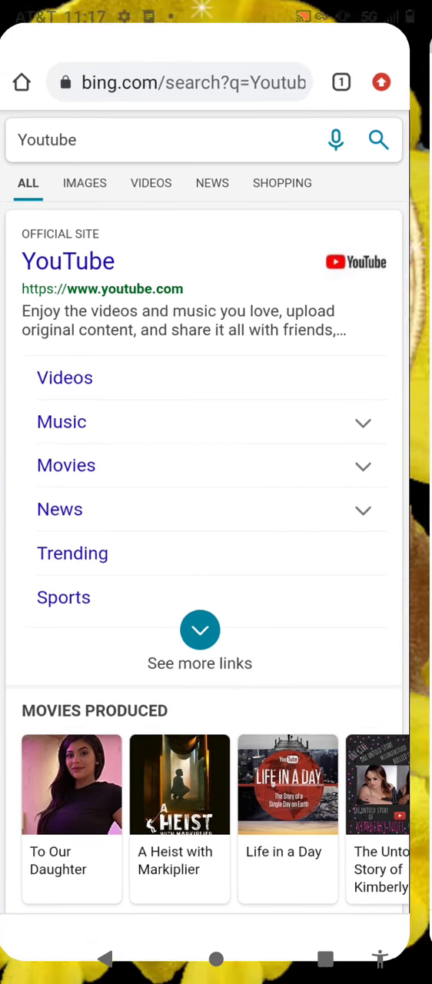
Search YouTube for 'israel isiz attacks', shown as results for 'israel isis attacks'
left_click(67, 261)
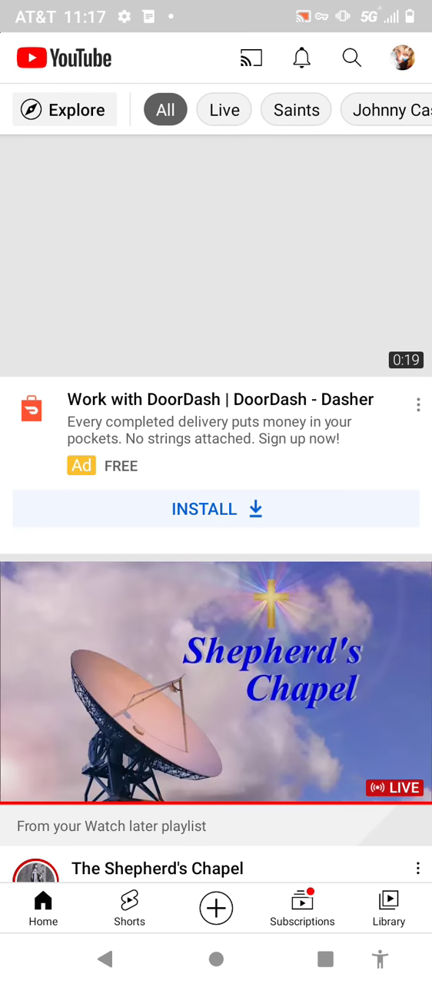
left_click(351, 59)
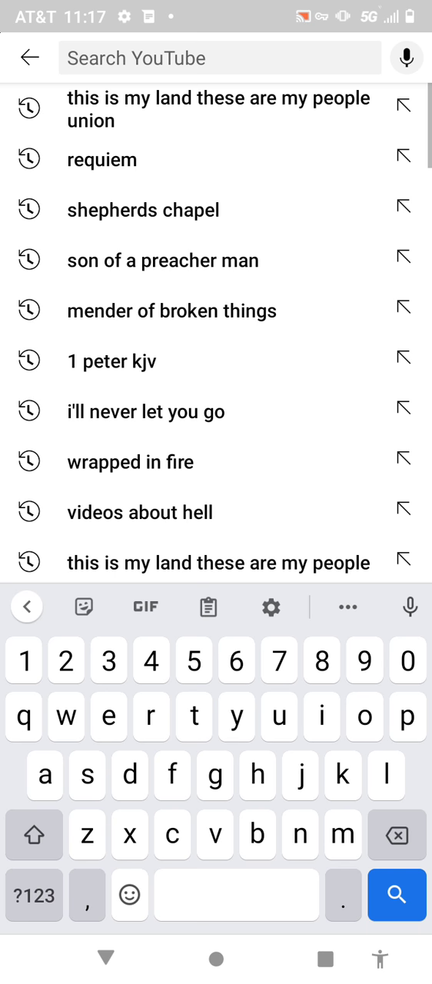
type("israel")
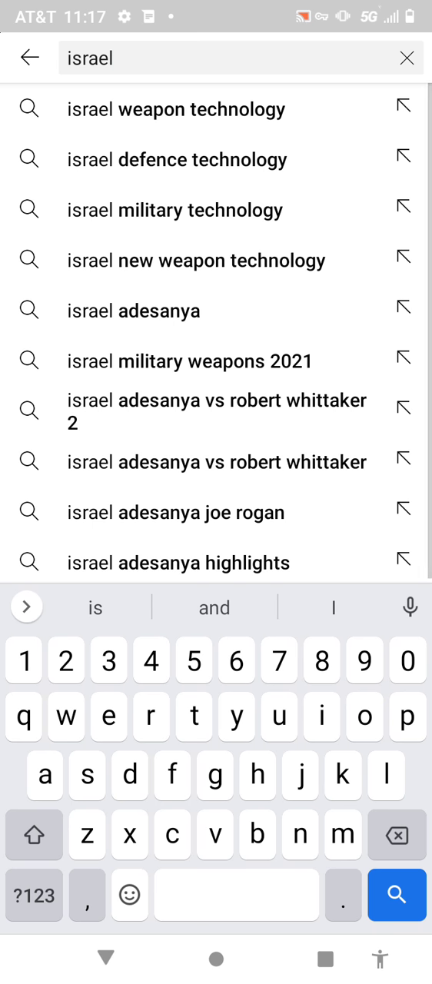
left_click(120, 58)
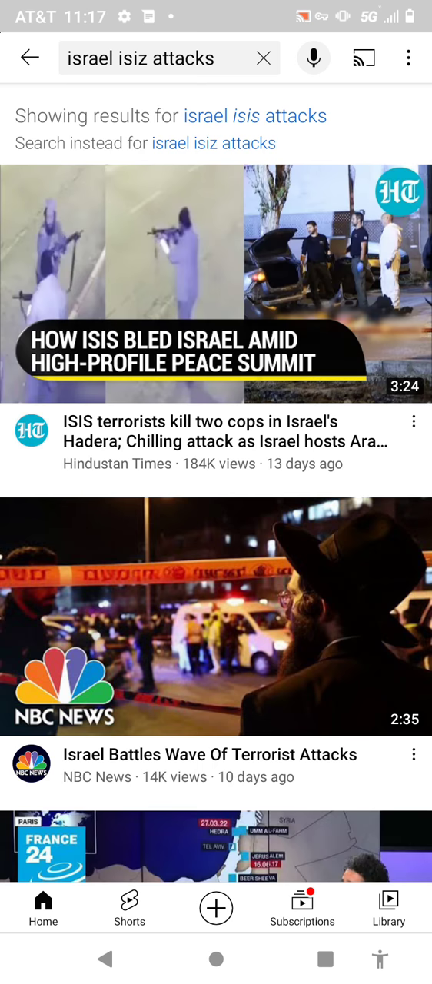
scroll("down", 3)
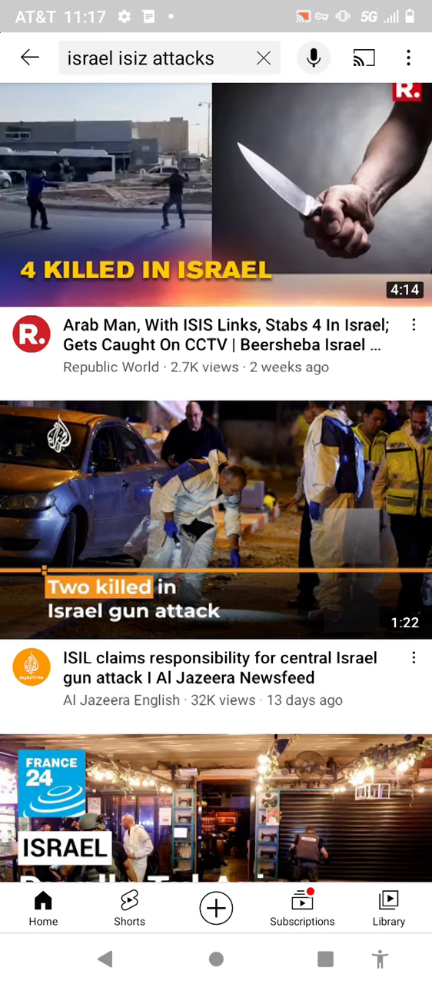
scroll("down", 3)
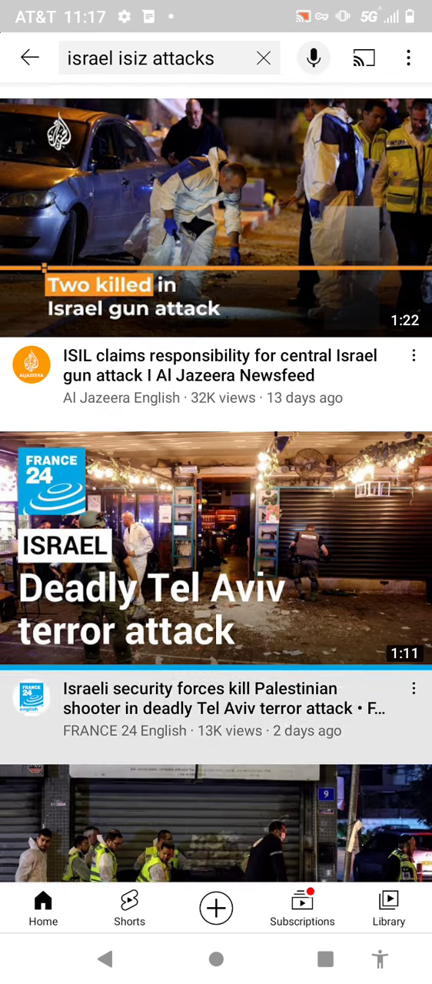
scroll("down", 3)
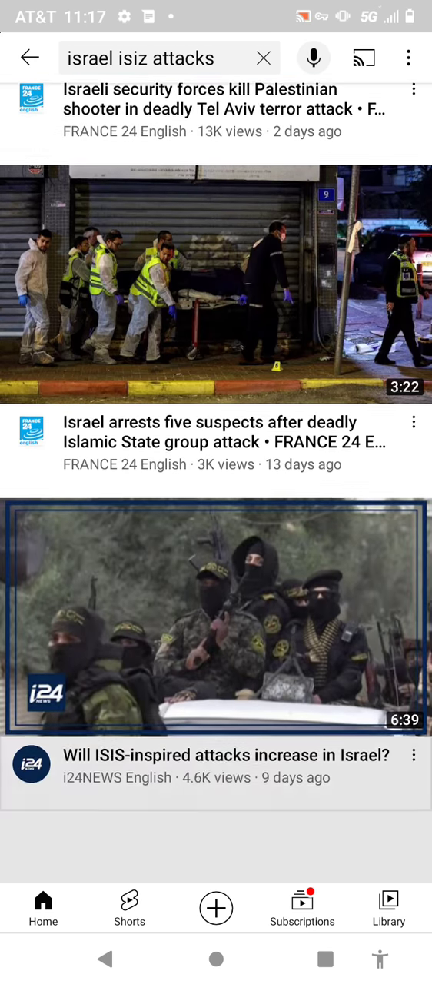
scroll("down", 3)
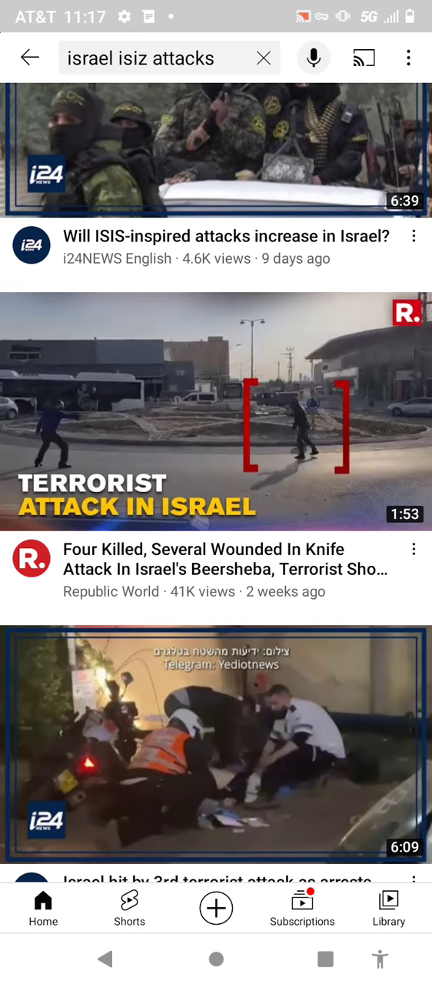
scroll("down", 3)
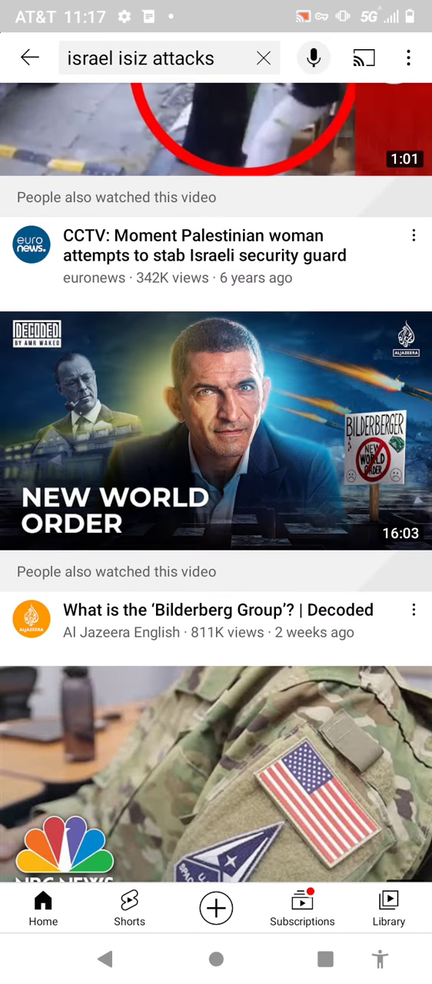
scroll("down", 3)
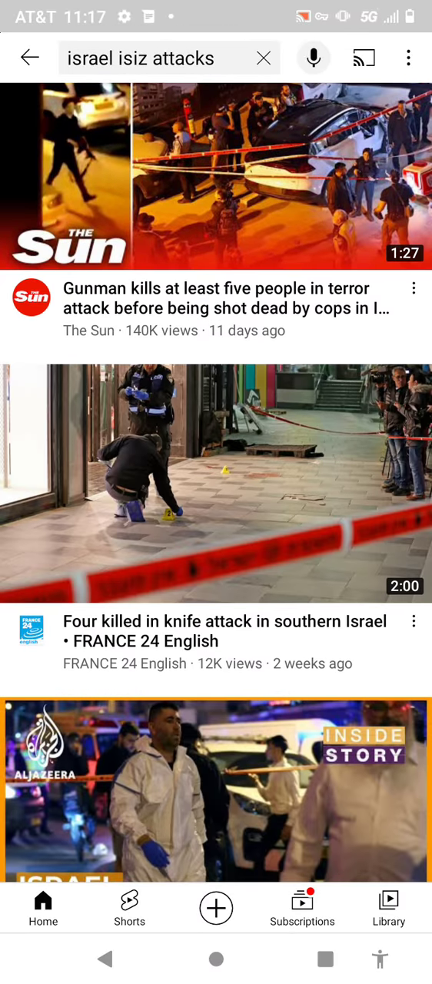
scroll("down", 3)
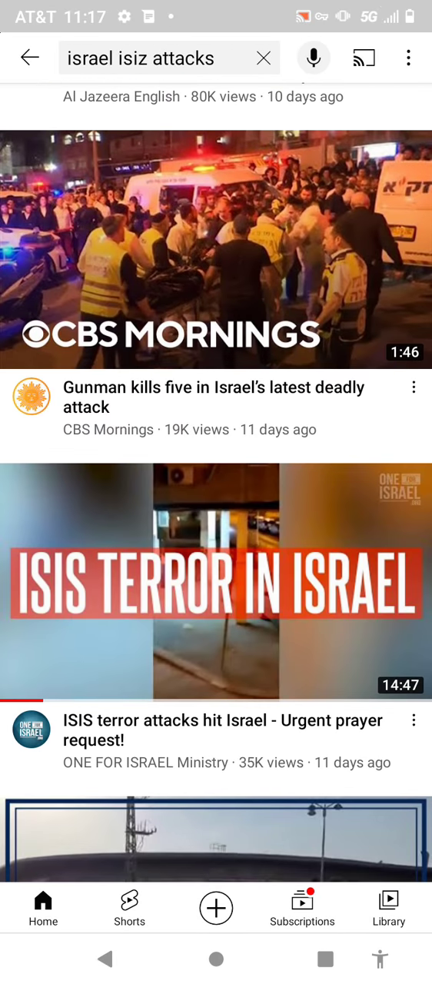
scroll("down", 3)
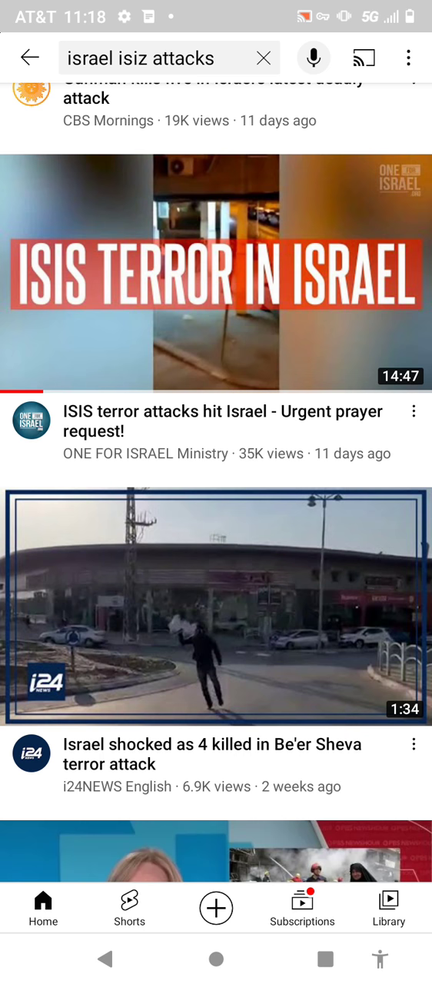
Scroll the watch history until 'Prayer for Israel by Derek Prince' is in view
left_click(387, 907)
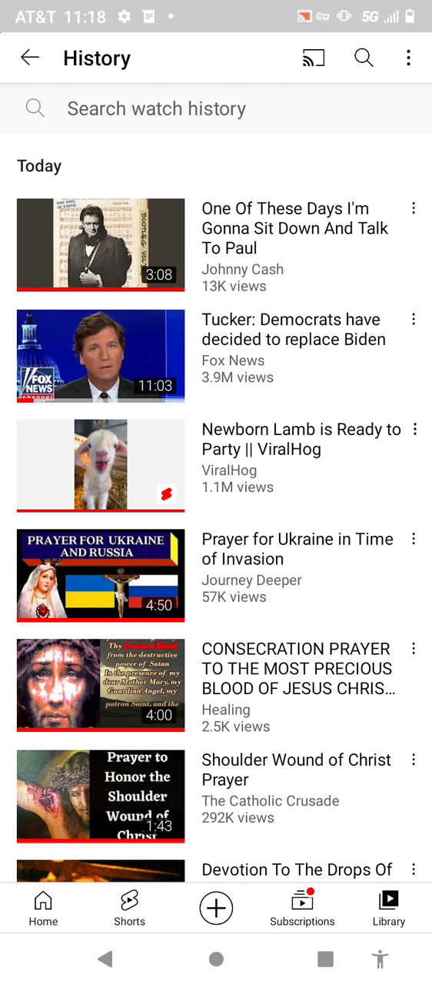
scroll("down", 3)
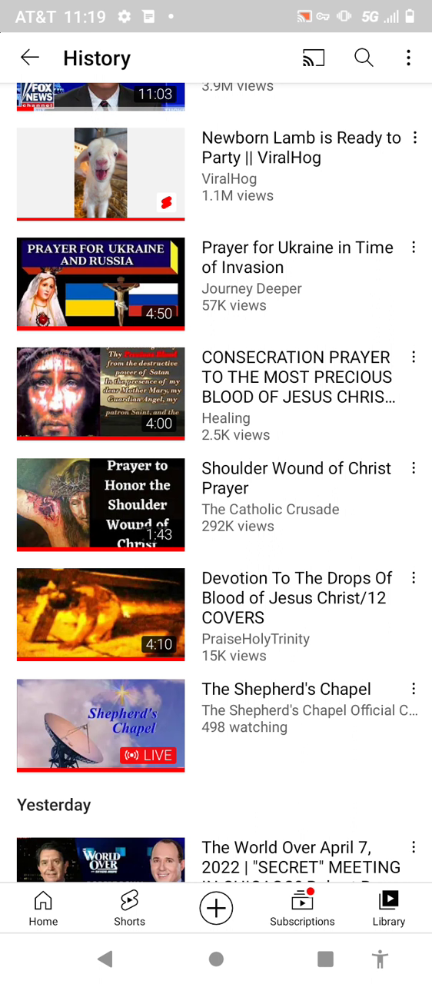
scroll("down", 3)
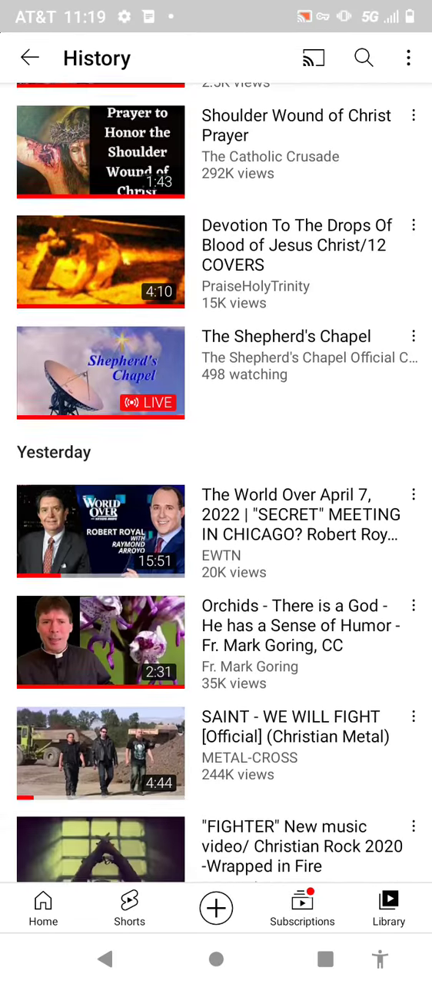
scroll("down", 3)
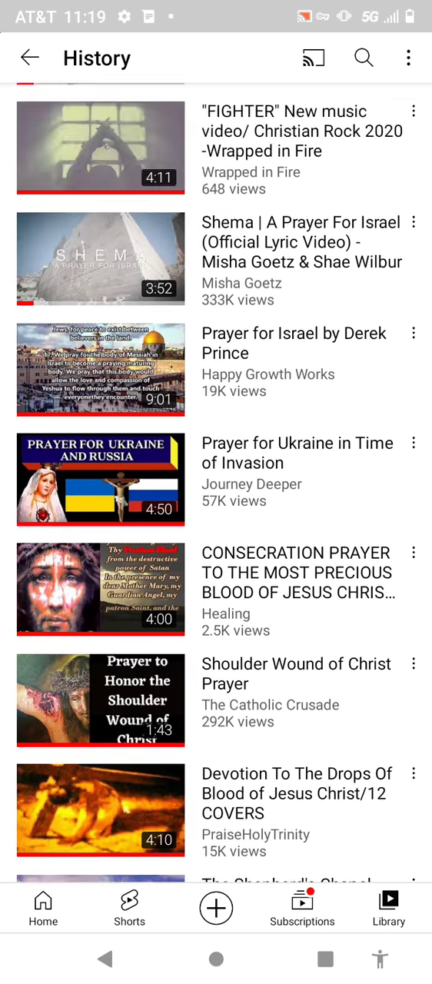
scroll("down", 3)
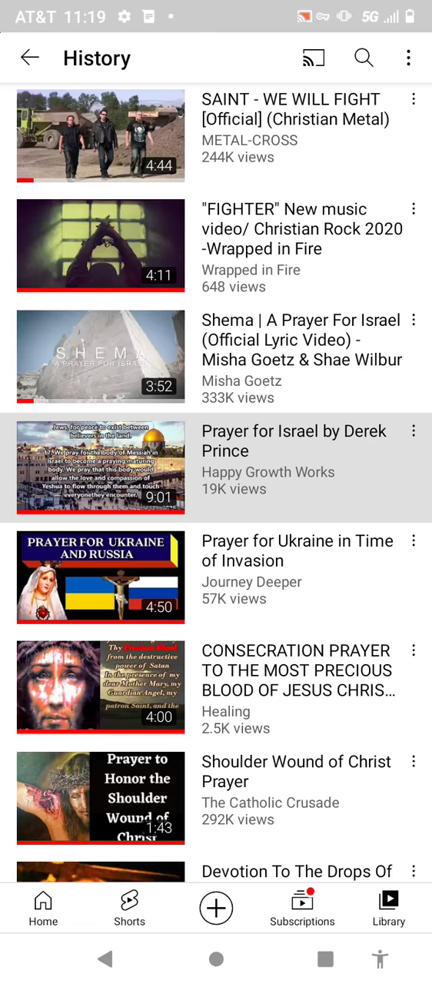
Play 'Prayer for Israel by Derek Prince' from history and make it fullscreen
left_click(100, 468)
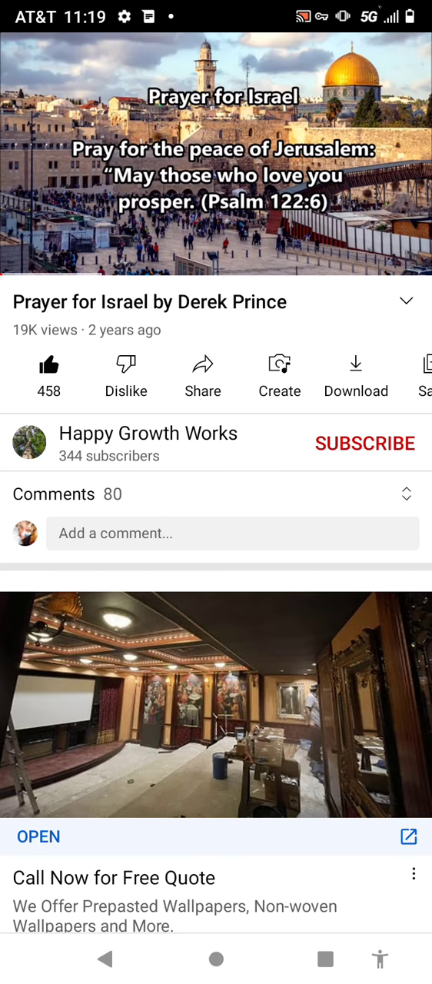
left_click(216, 154)
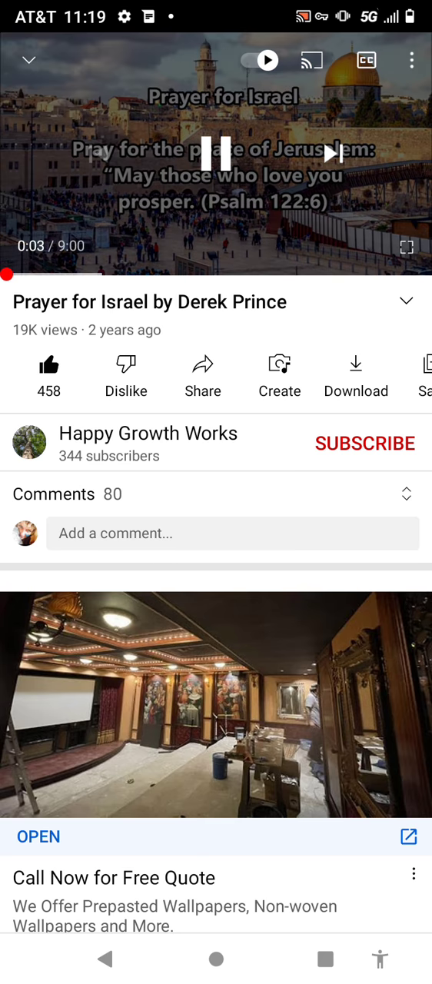
left_click(409, 247)
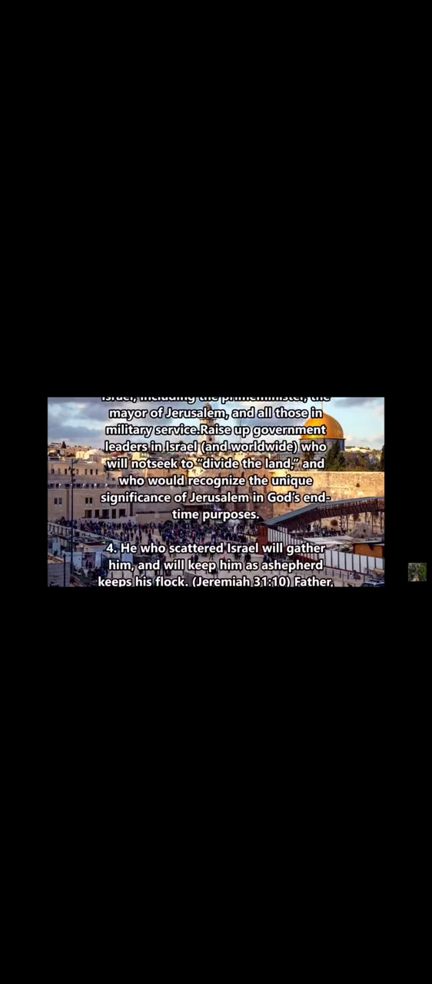
Let the fullscreen prayer video play through its numbered petitions to the end
scroll("up", 3)
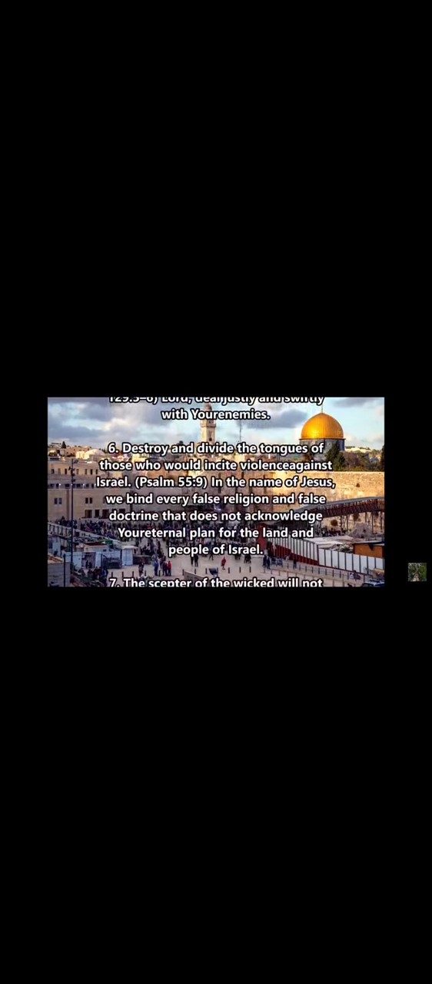
scroll("down", 3)
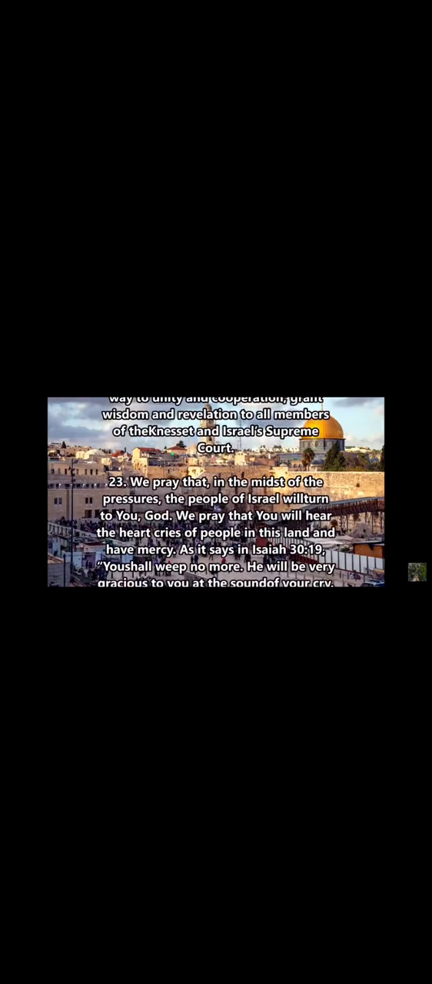
scroll("up", 3)
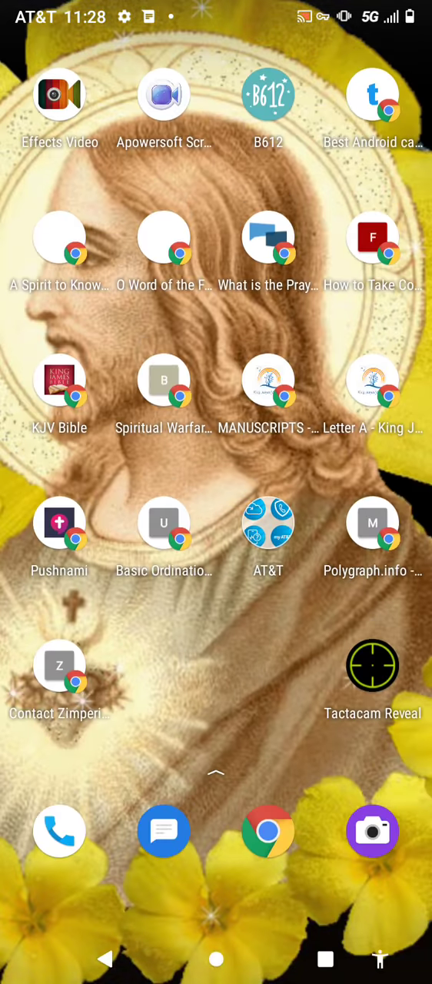
Swipe to the adjacent, nearly empty home screen page
scroll("left", 3)
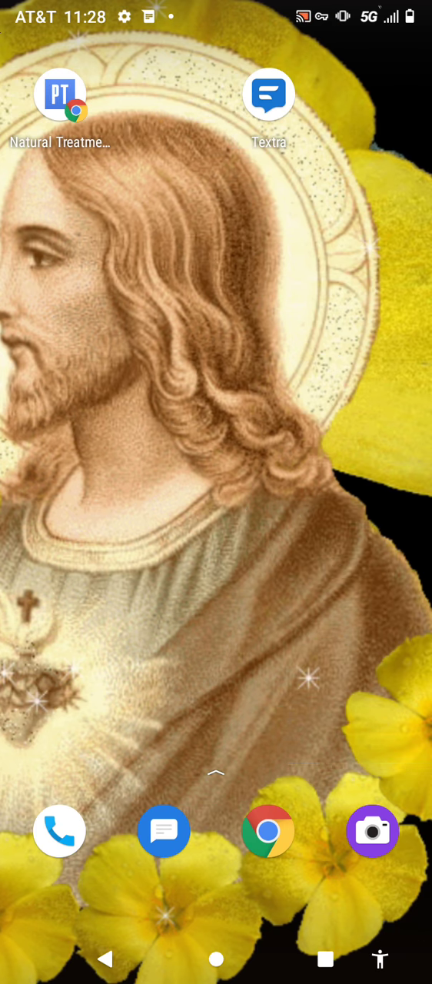